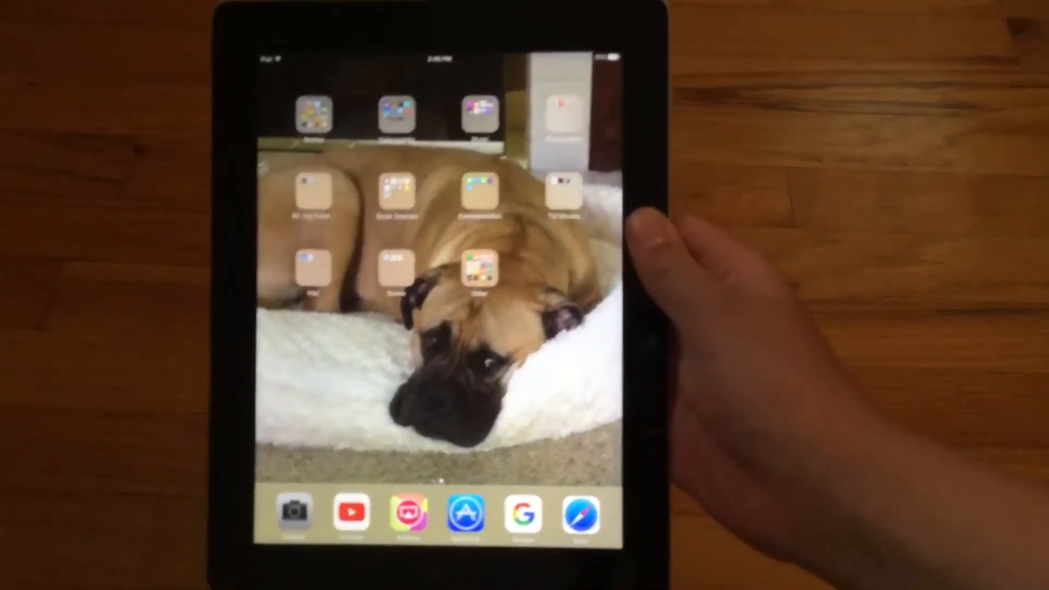
Launch the App Store from the dock to search for battery apps.
left_click(465, 513)
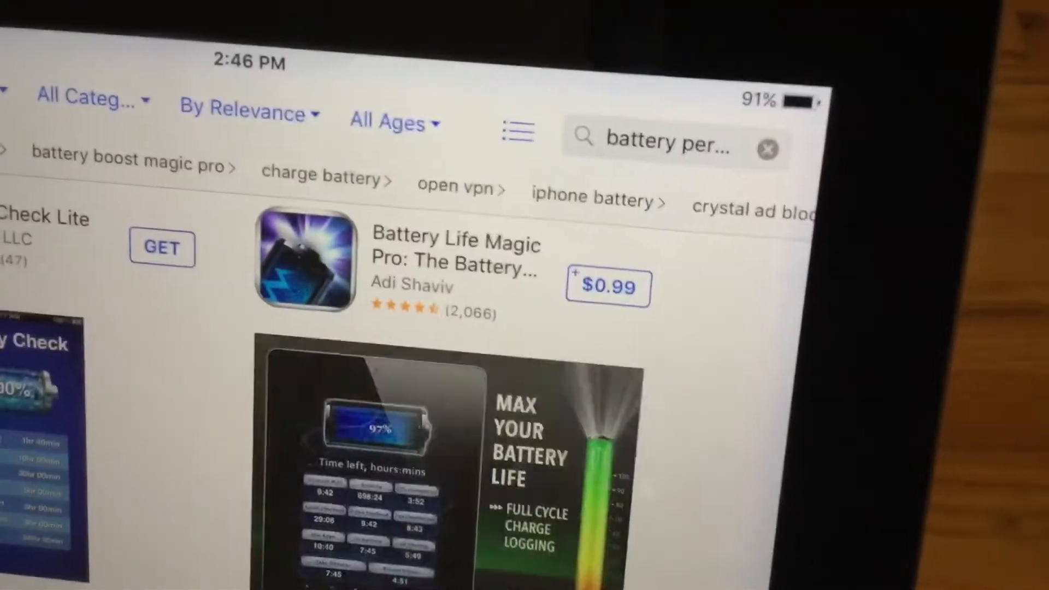
Scroll the battery search results to locate the Battery Percent app.
scroll("down", 3)
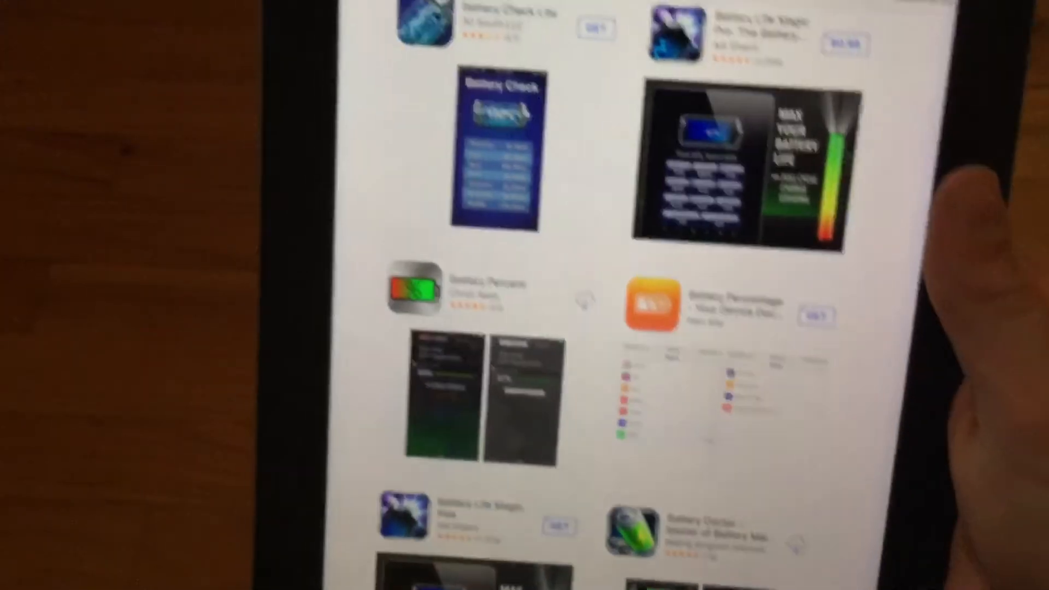
scroll("down", 3)
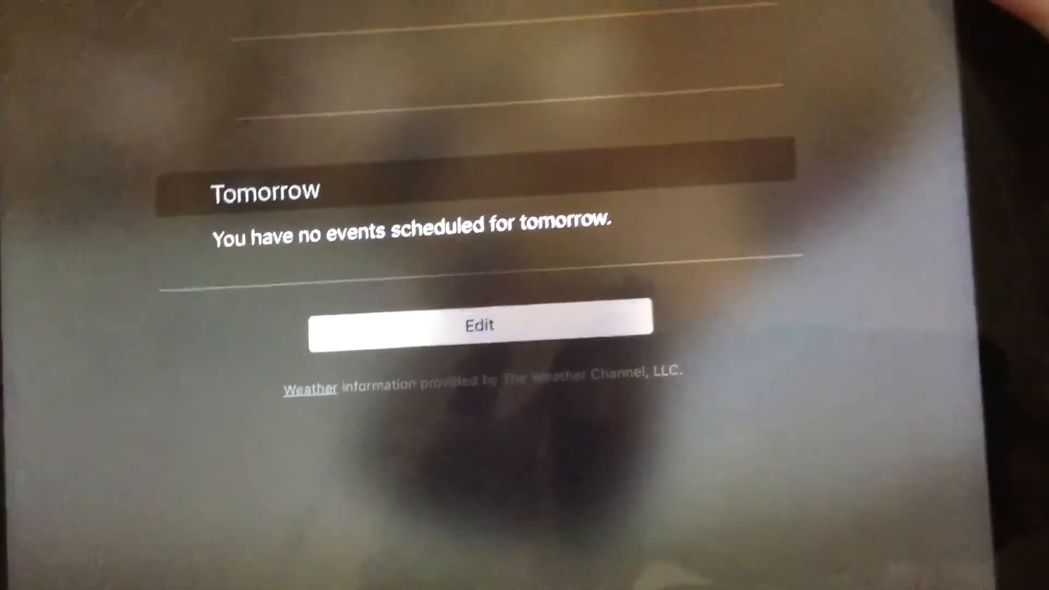
Enter Today view editing and scroll the widget list to find Battery Percent.
left_click(481, 325)
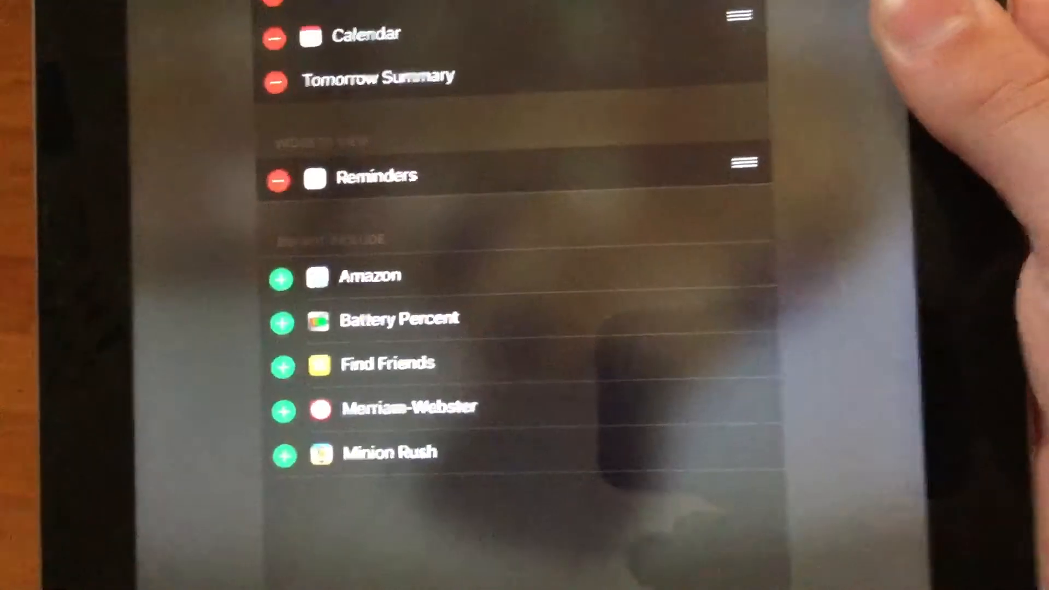
scroll("down", 3)
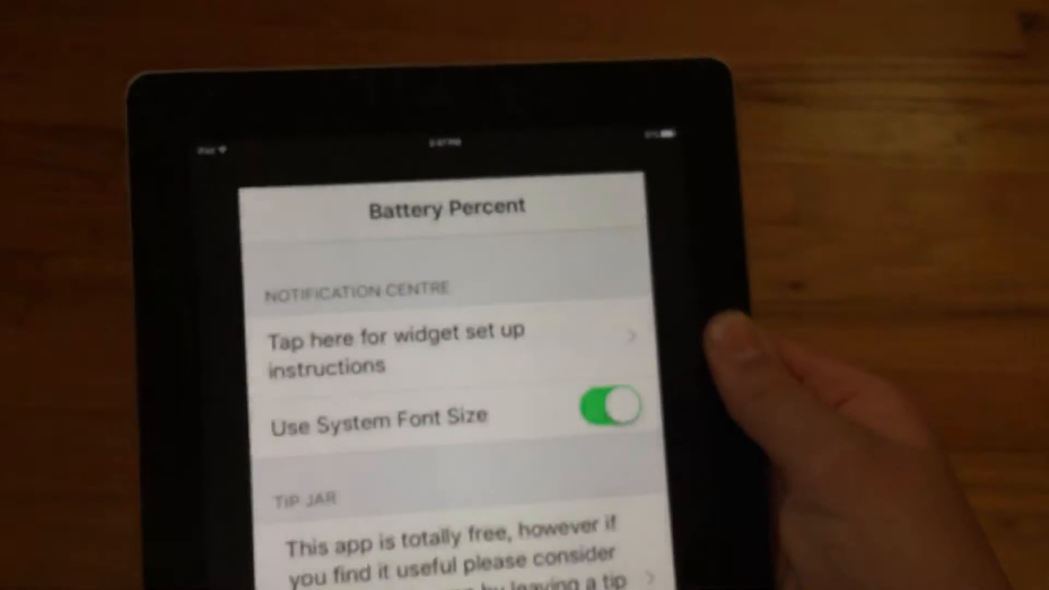
Show the widget setup instructions from Battery Percent's settings page.
left_click(609, 408)
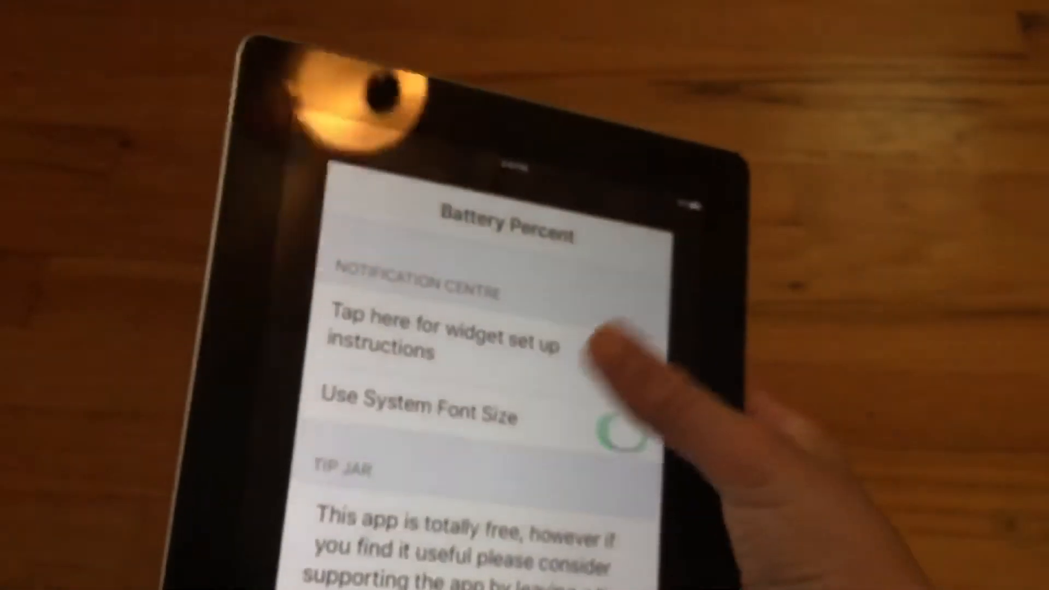